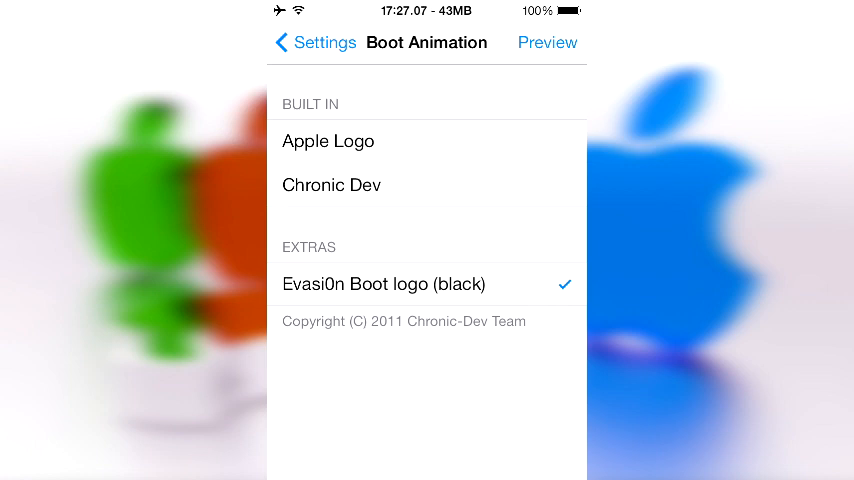
Select Apple Logo under BUILT IN as the startup logo.
left_click(546, 42)
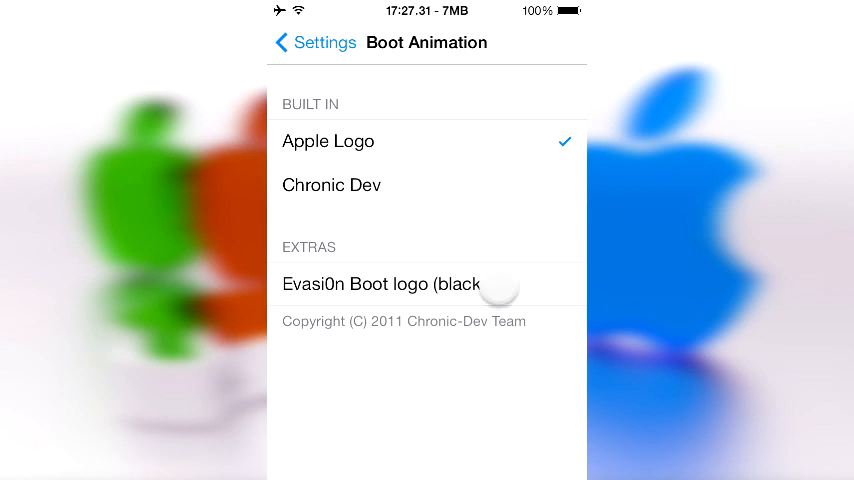
Select Evasi0n Boot logo (black) under EXTRAS and return to the main Settings list.
left_click(400, 284)
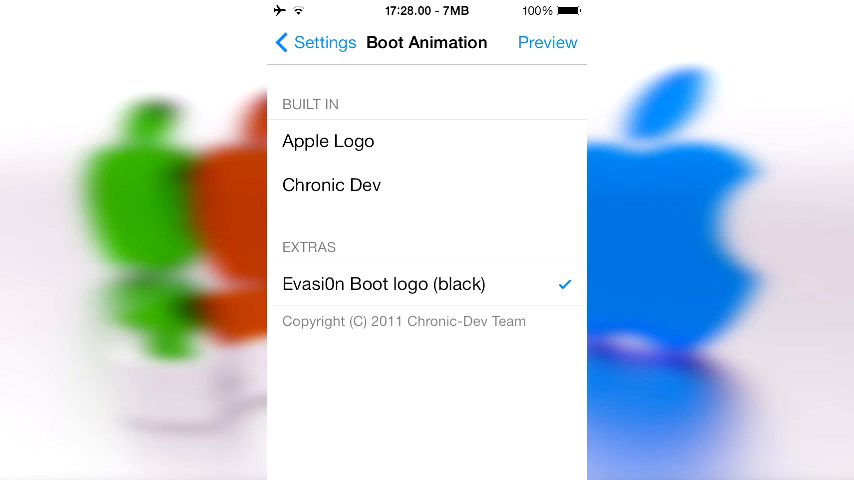
left_click(296, 42)
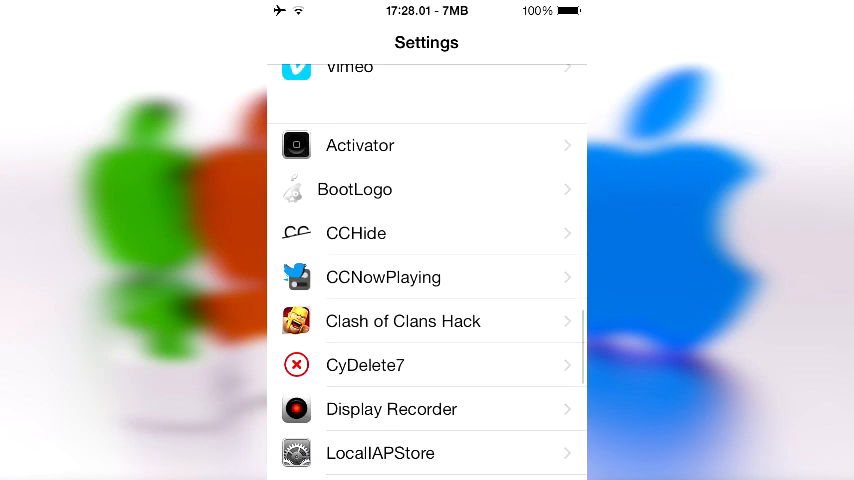